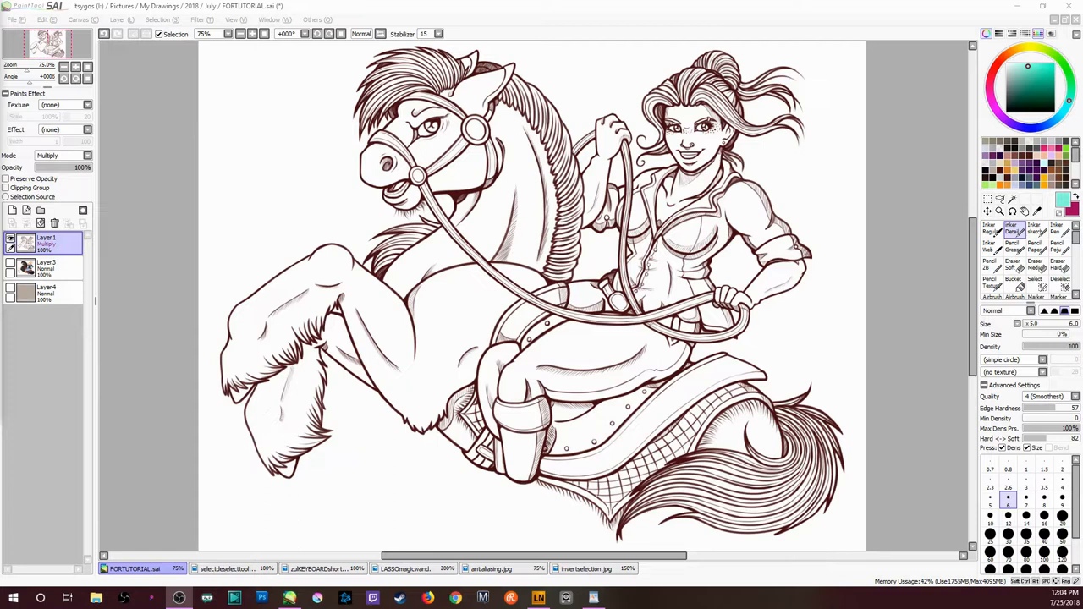
Step: Scribble teal colour onto the round bridle ring beside the horse's eye
left_click(203, 34)
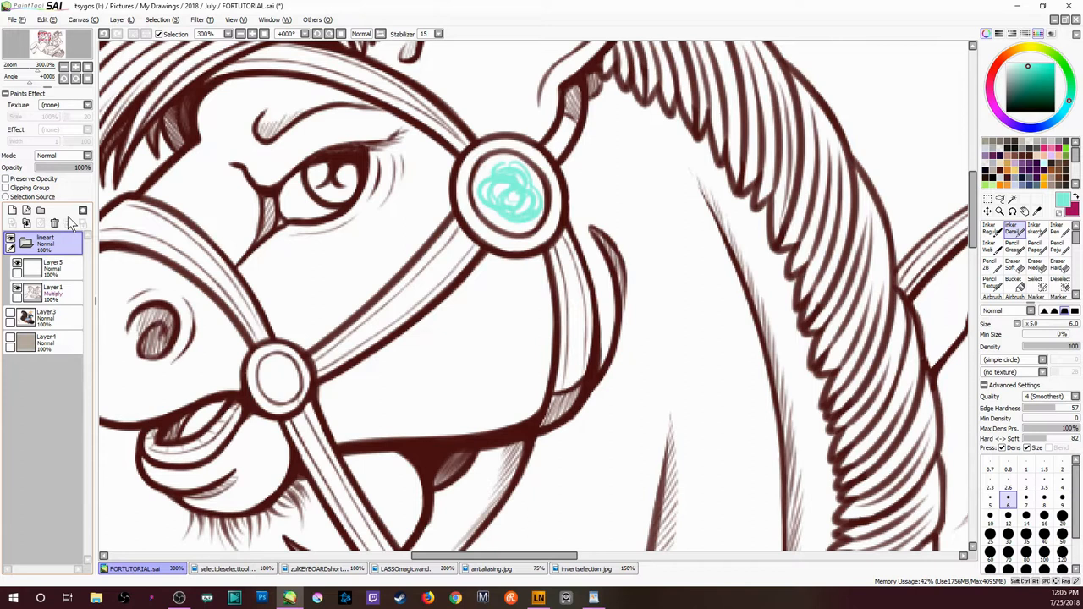
Step: Clear the teal scribble's layer and tick Selection Source on the layer
left_click(48, 292)
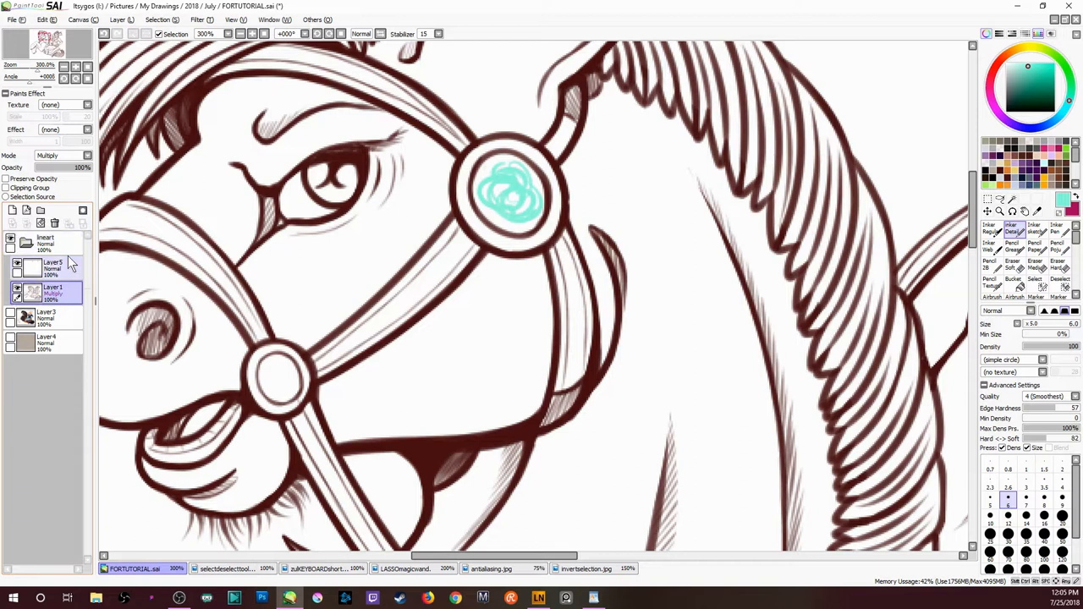
left_click(48, 241)
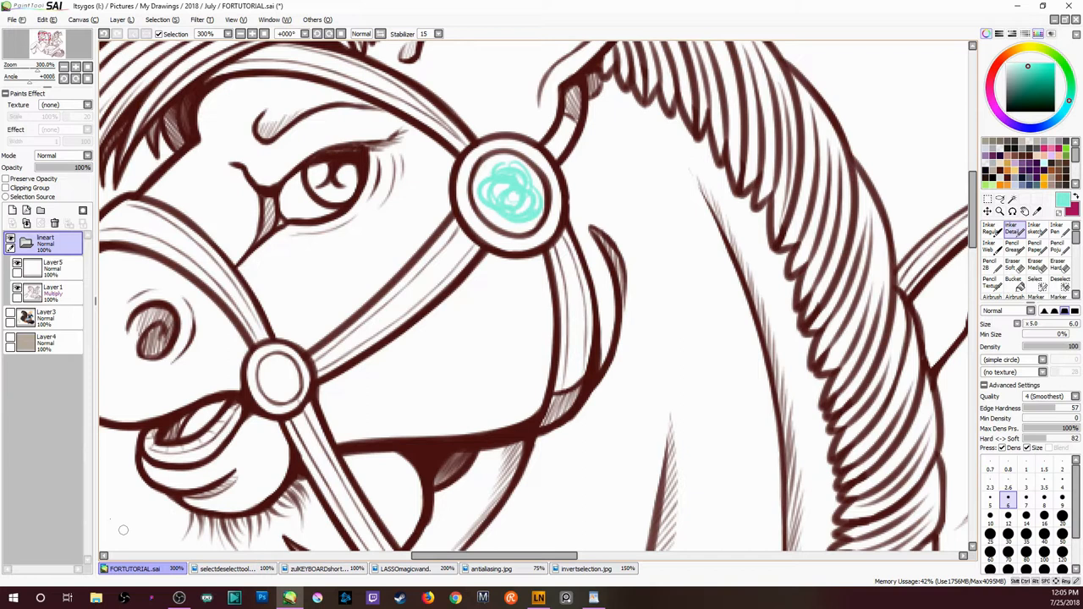
mouse_move(237, 271)
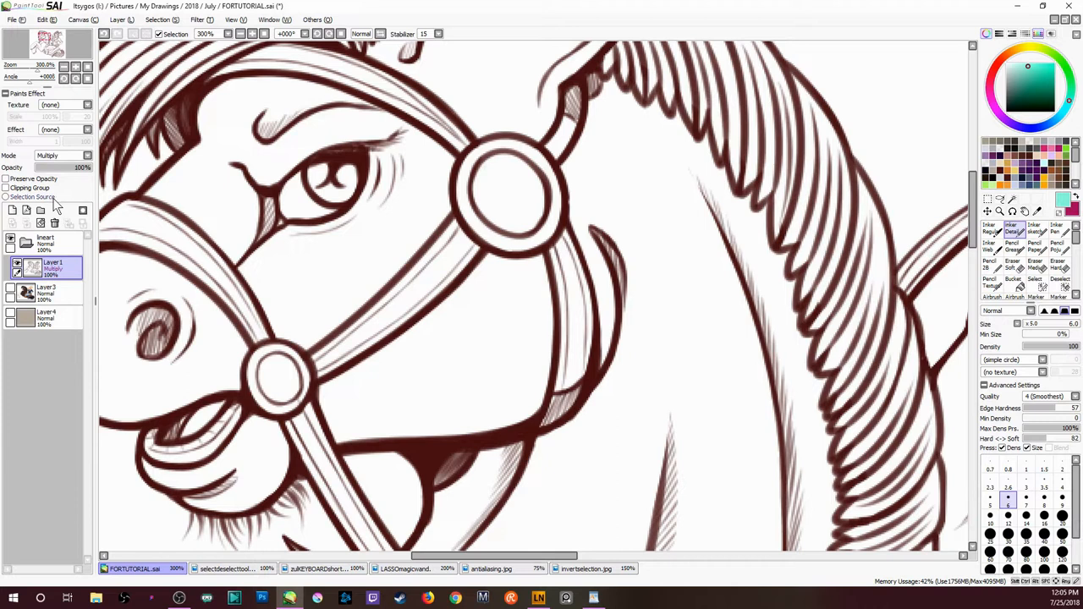
mouse_move(47, 203)
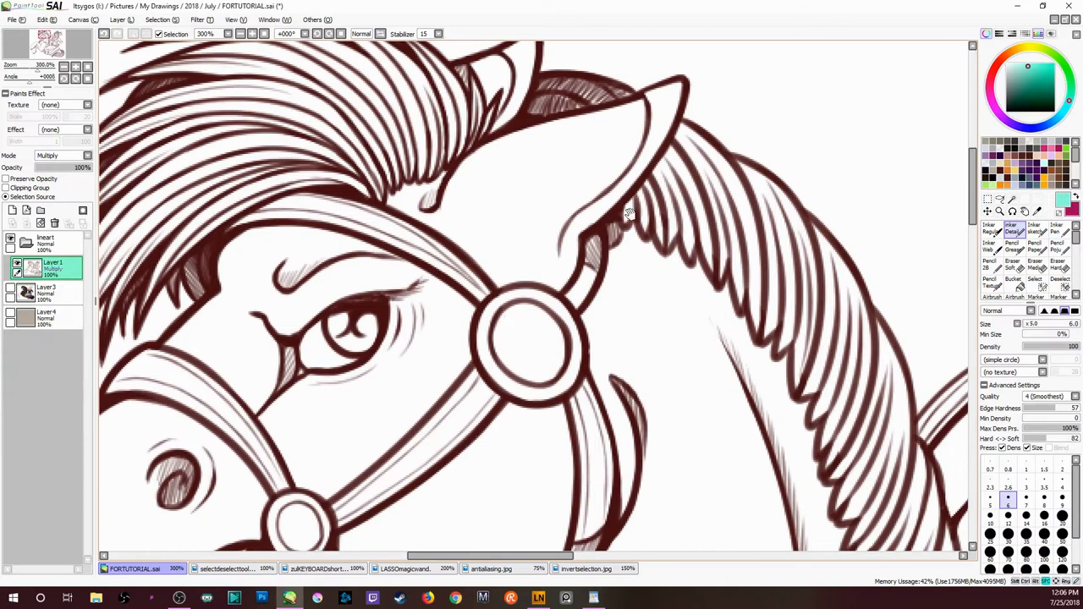
Step: Show the keyboard-shortcuts reference image from the document bar
left_click(47, 291)
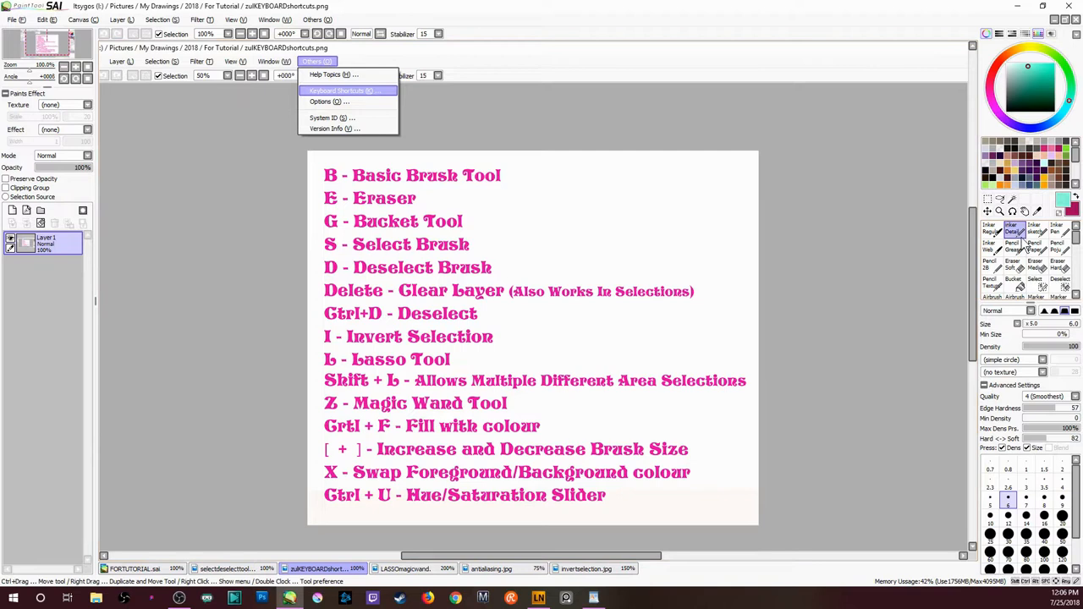
Step: Assign shortcut key B to the brush tool in its Custom Tool settings
double_click(1012, 230)
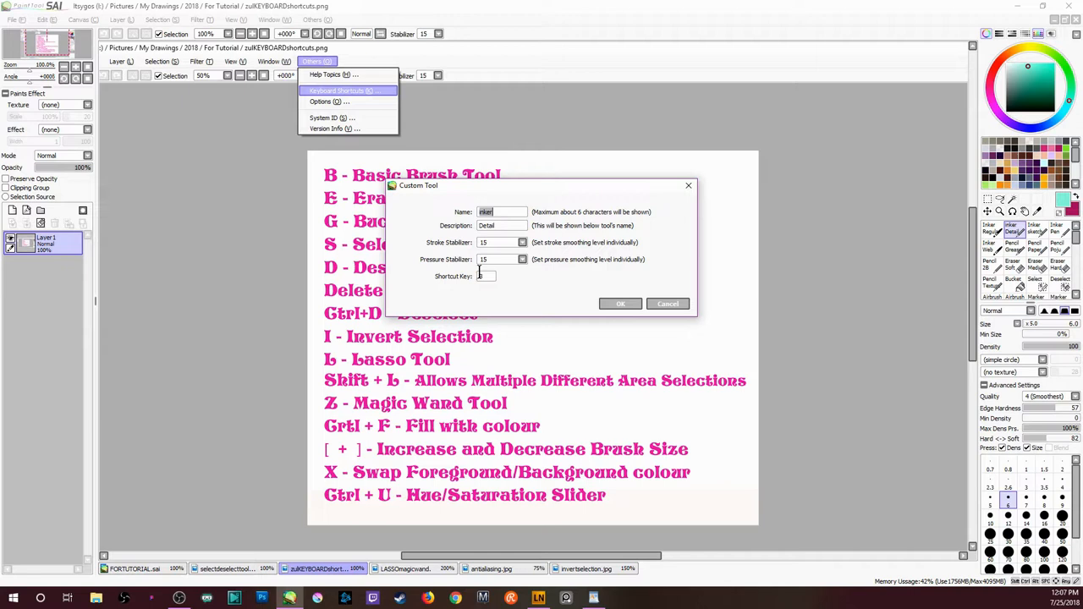
type("B")
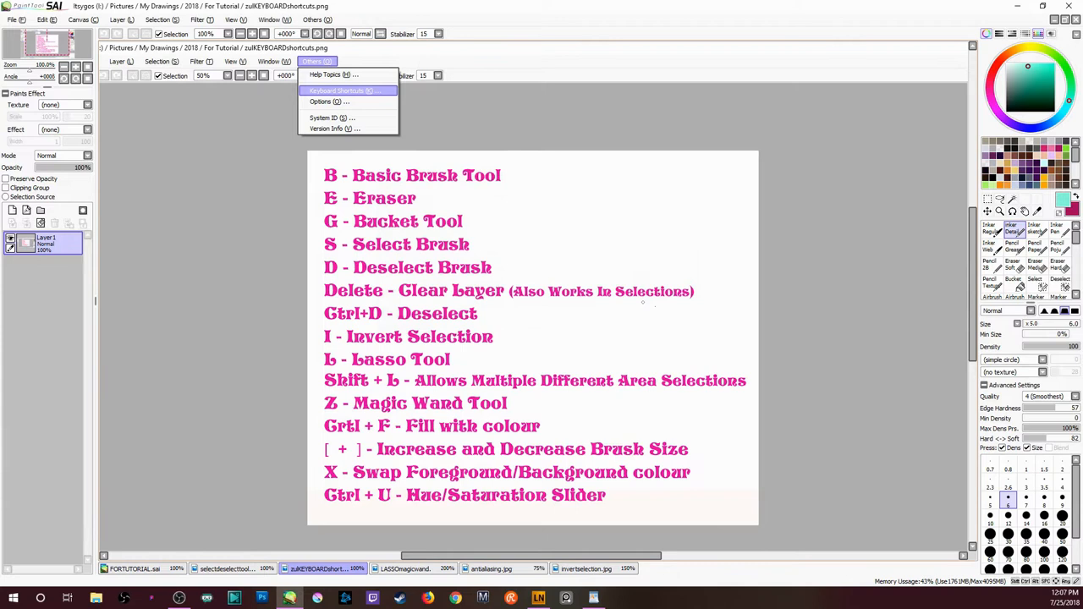
Step: View the lasso/magic wand reference image, then the antialiasing.jpg definition image
left_click(406, 569)
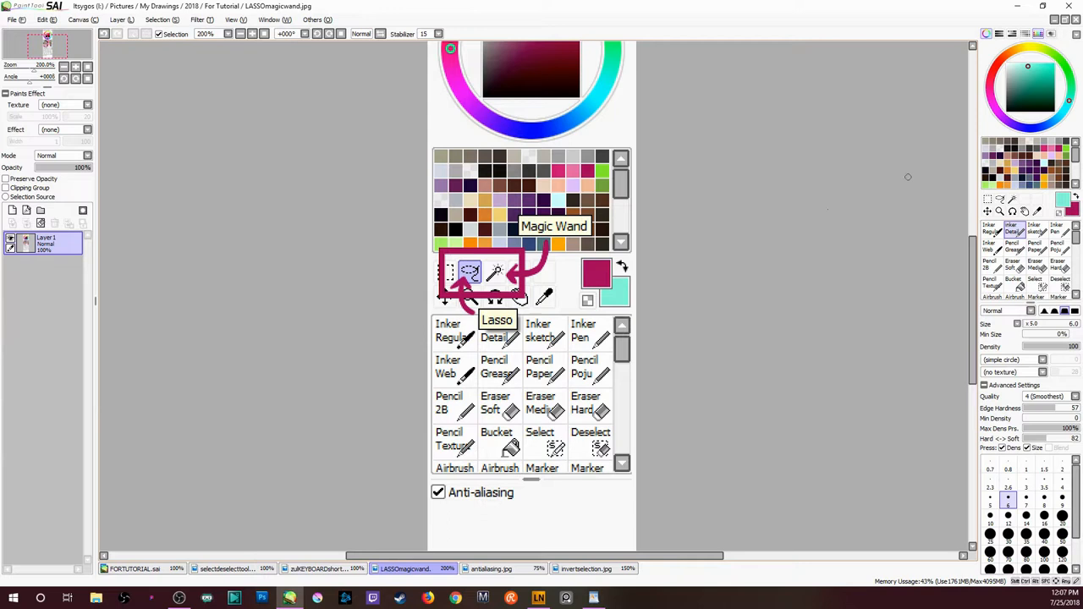
left_click(1013, 285)
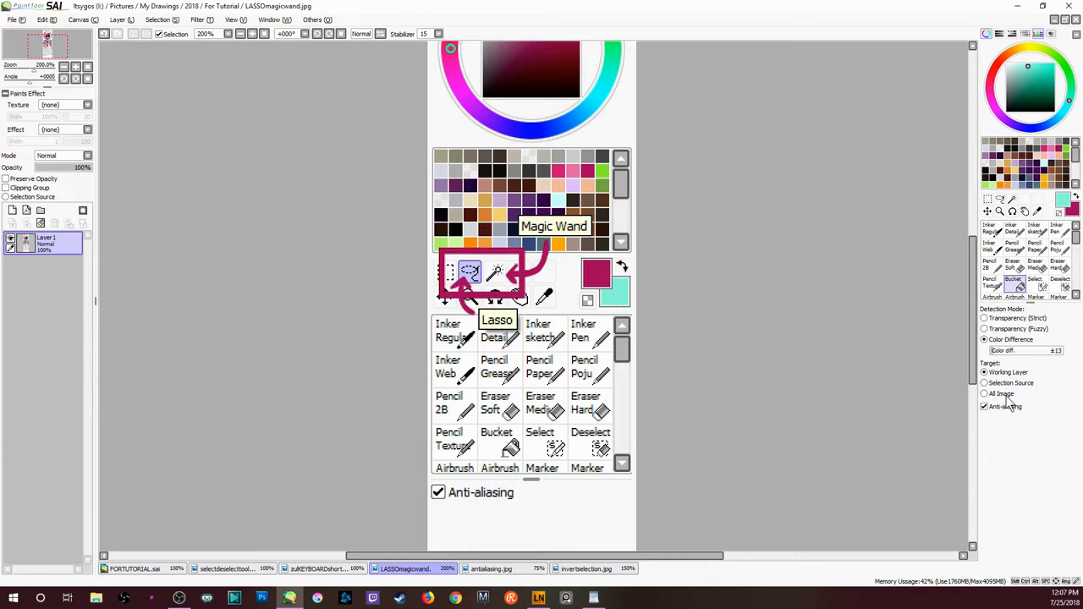
left_click(491, 569)
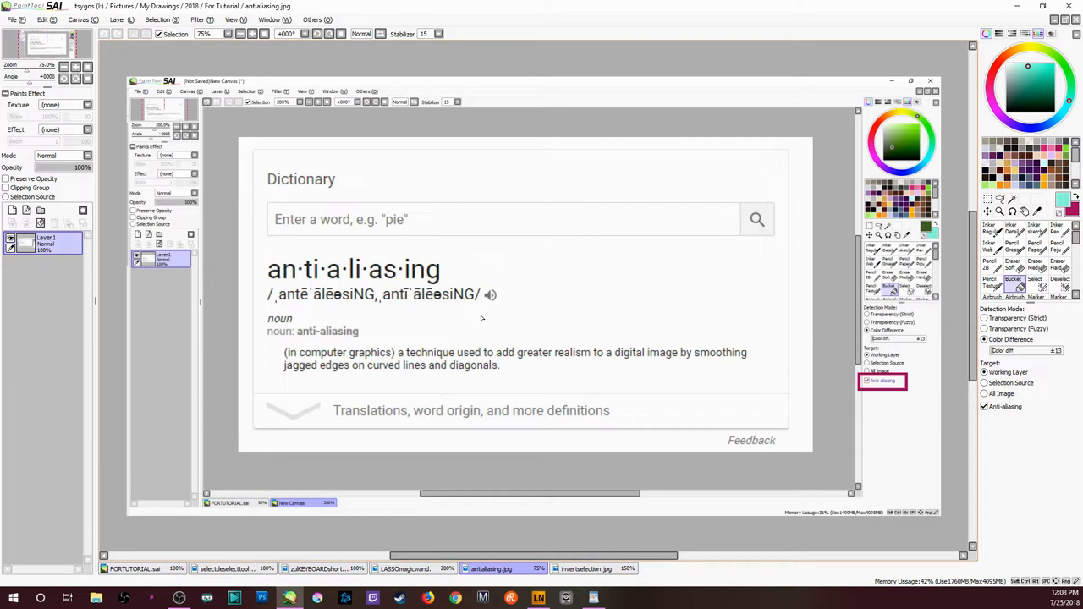
Step: Switch back to the PORTUTORIAL.sai horse-and-rider document
left_click(134, 569)
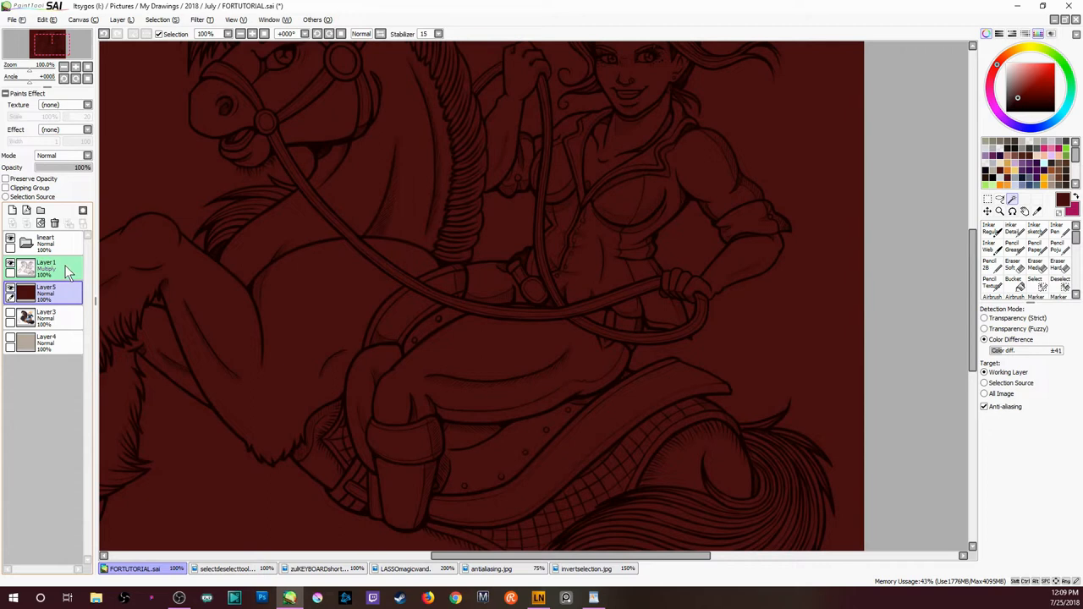
Step: Set the line art layer to Multiply and mark it as Selection Source
left_click(48, 270)
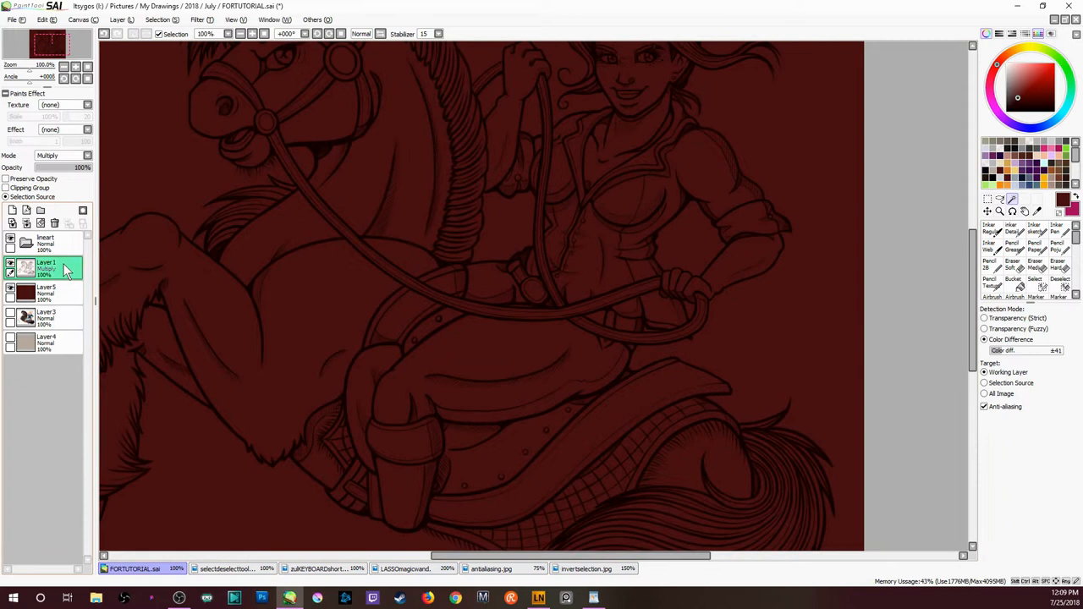
left_click(44, 241)
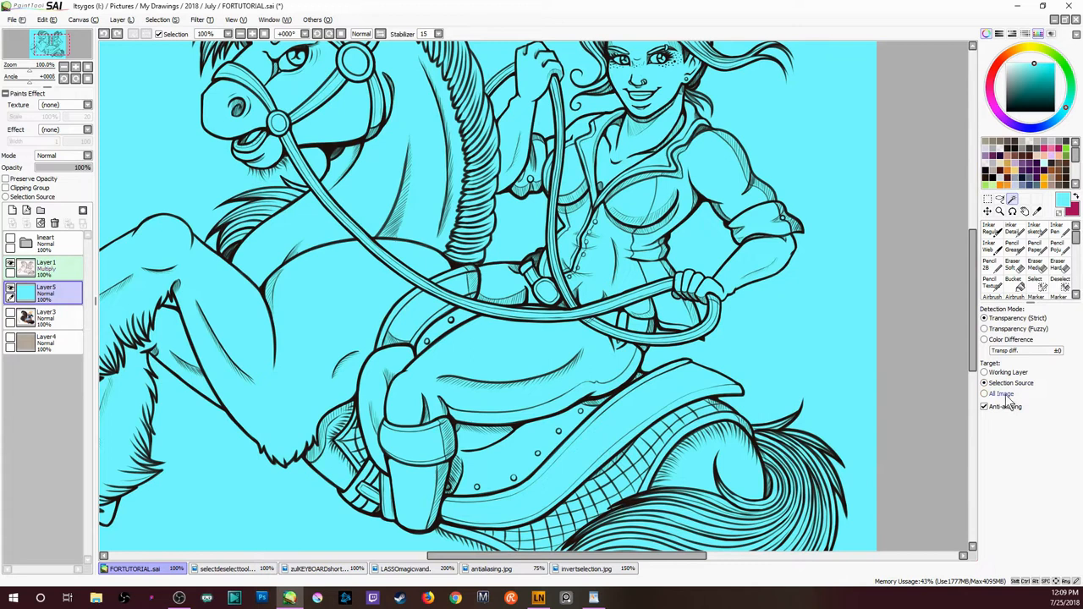
Step: Recolour the fill cyan and magic-wand the gap between the rider's arm and torso
left_click(985, 382)
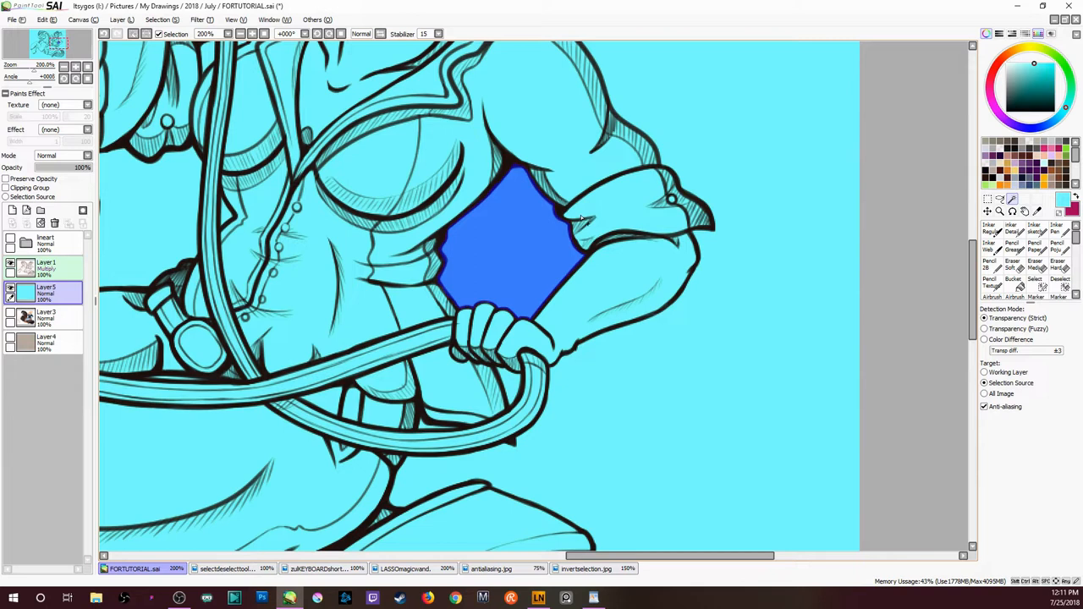
scroll("down", 3)
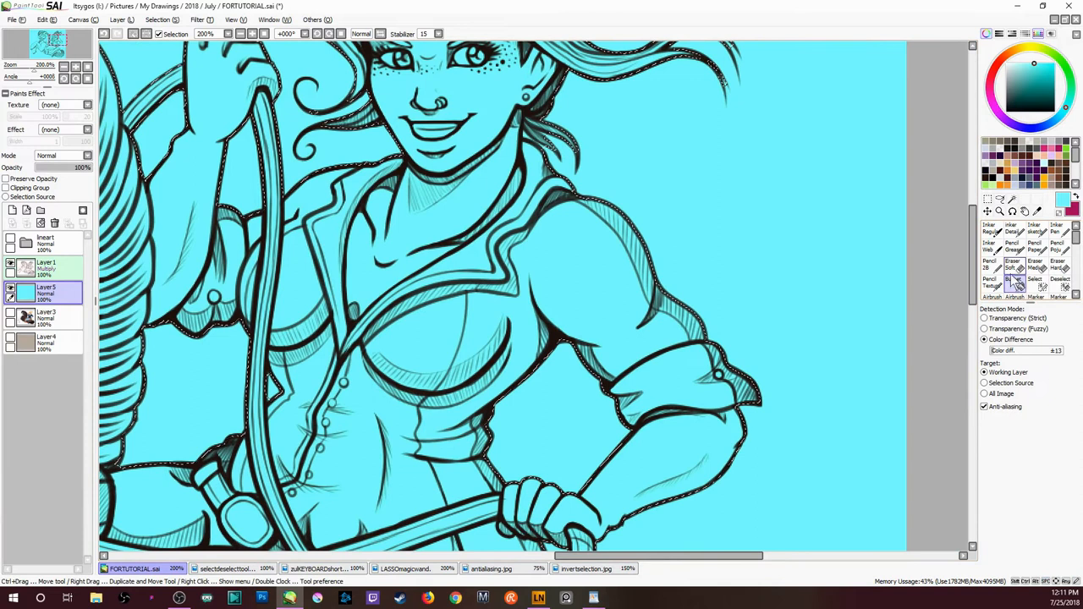
Step: Zoom to the horse's head and select the background outside its outline
left_click(1014, 279)
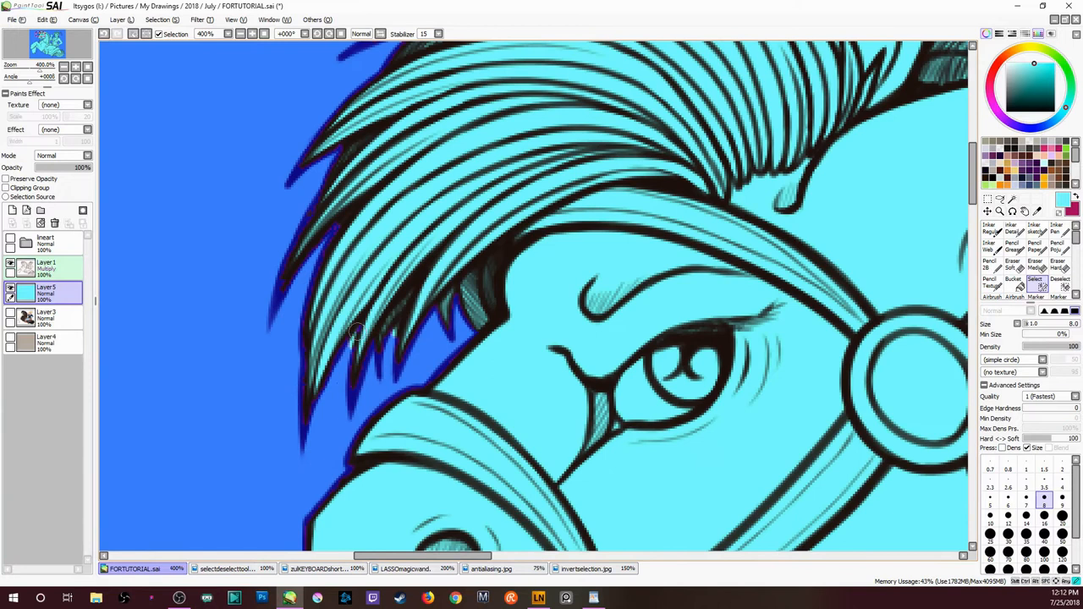
scroll("down", 3)
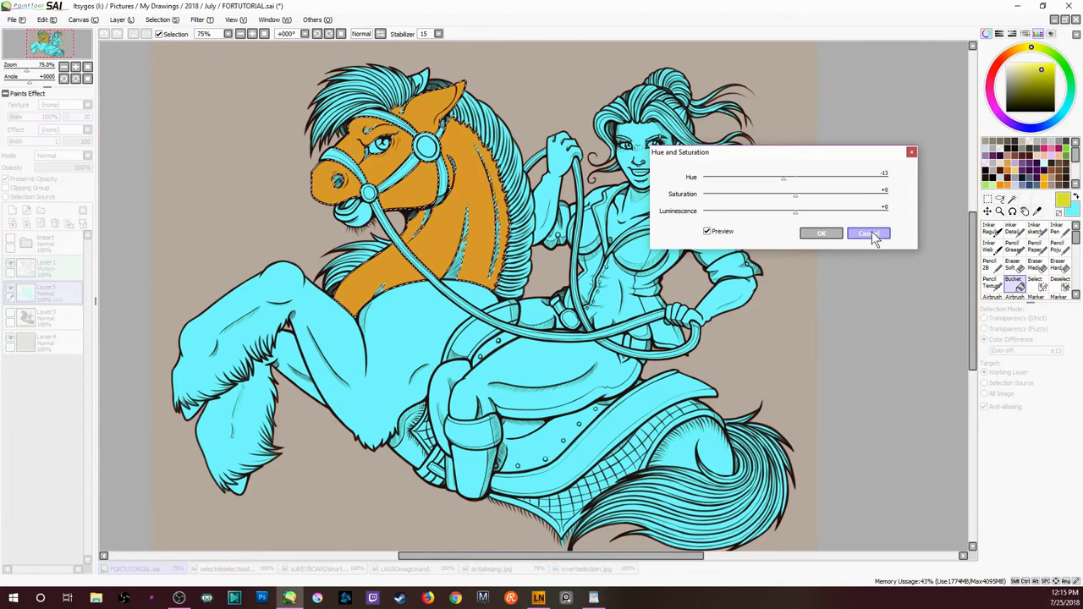
Step: Confirm the Hue and Saturation shift turning the horse orange
left_click(869, 234)
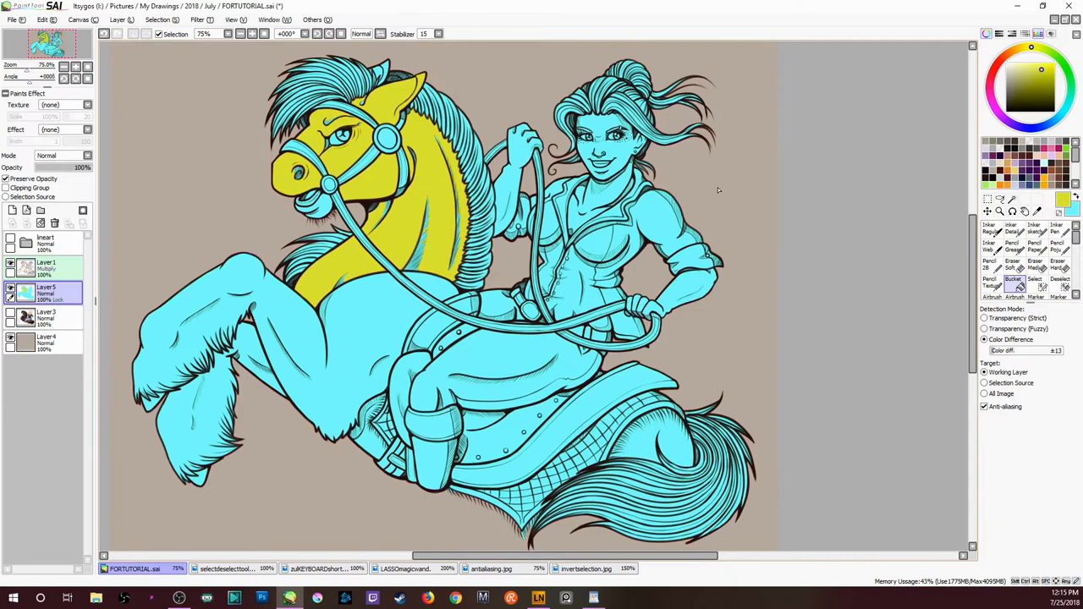
Step: Shift the selected horse's hue from orange to yellow via Hue/Saturation
left_click(223, 569)
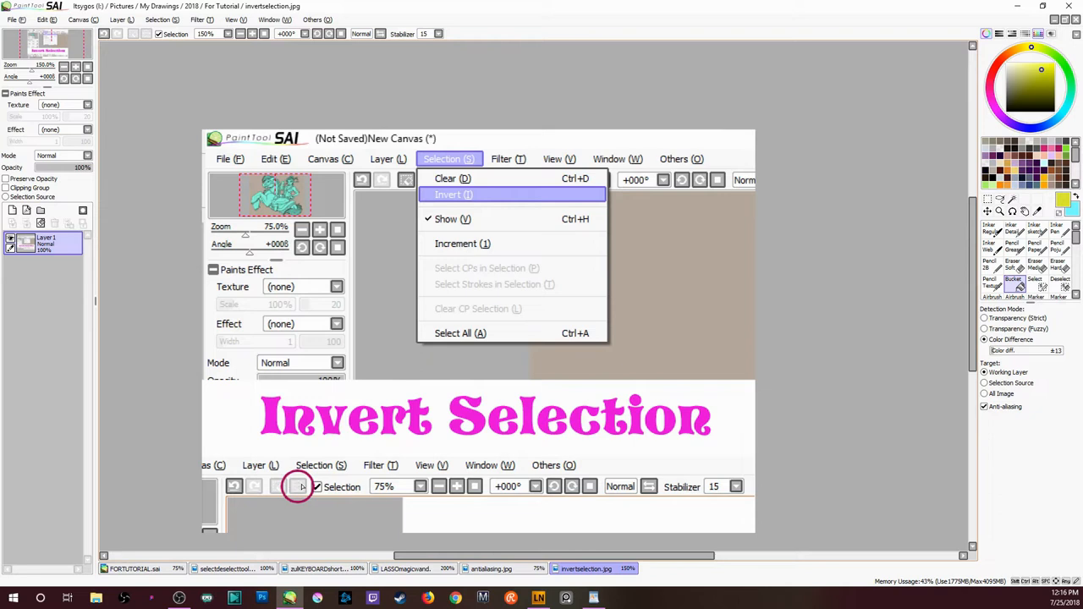
mouse_move(138, 47)
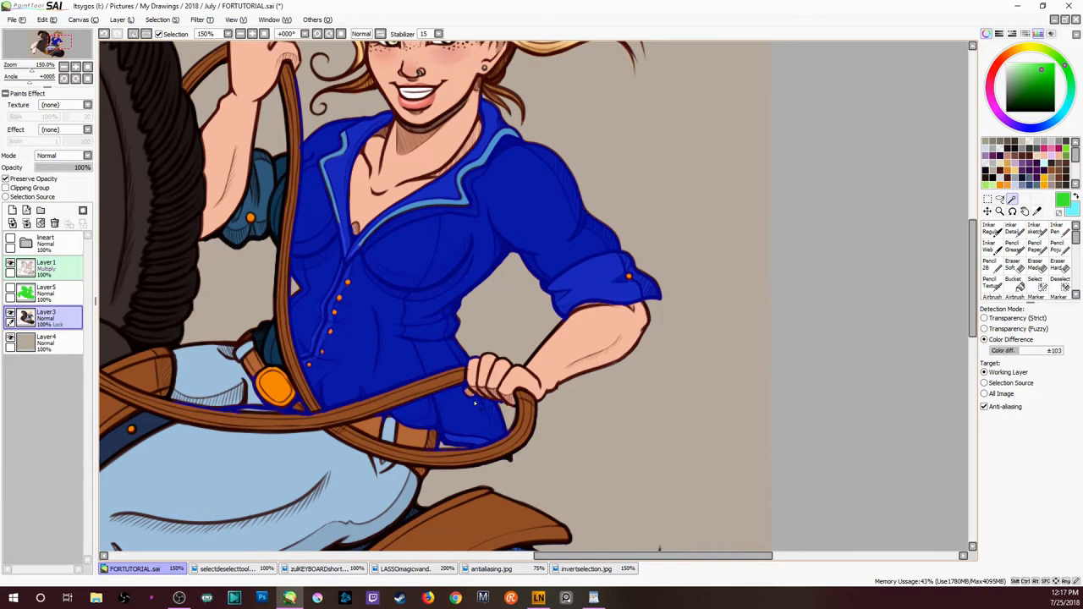
Step: Scroll the canvas down to the rider's bright blue shirt
scroll("down", 3)
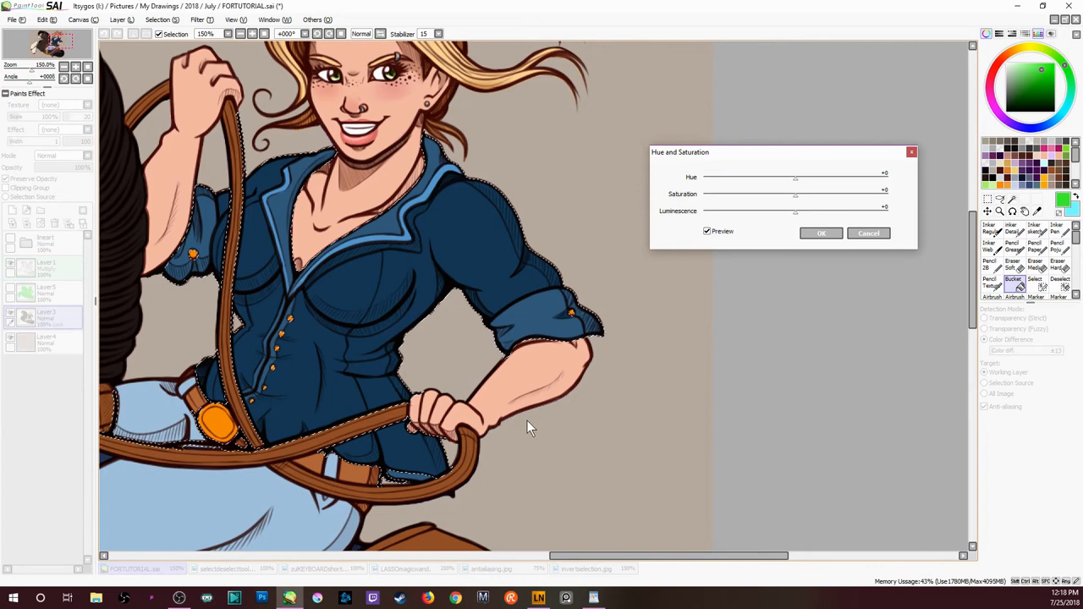
Step: Adjust hue and saturation so the shirt becomes a darker, muted navy
left_click_drag(796, 193, 884, 193)
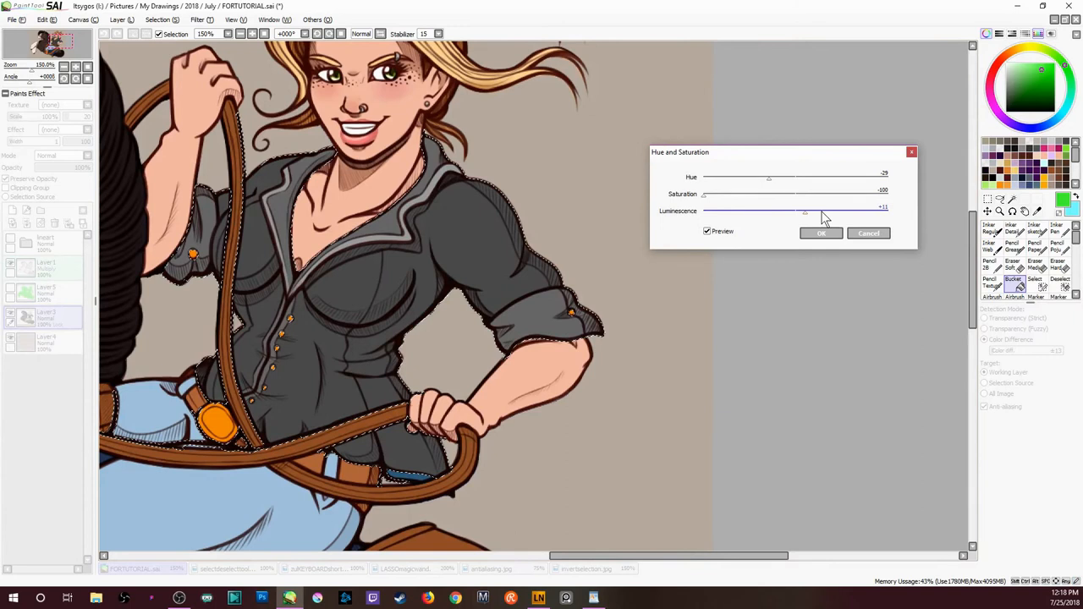
left_click_drag(768, 177, 863, 178)
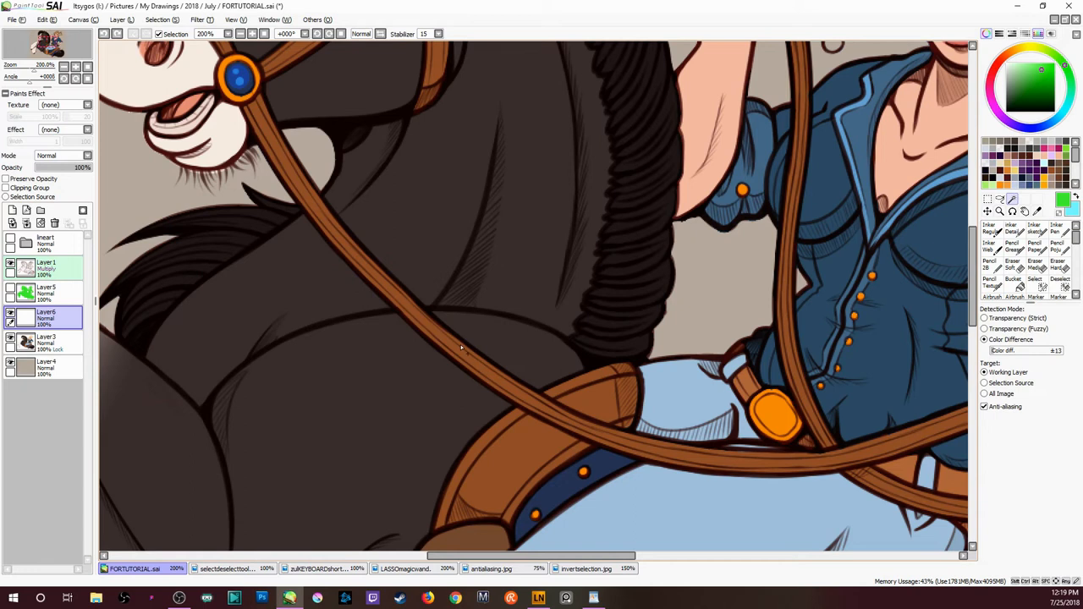
Step: Add a new layer and hide the colour layers, leaving only line art
left_click(985, 383)
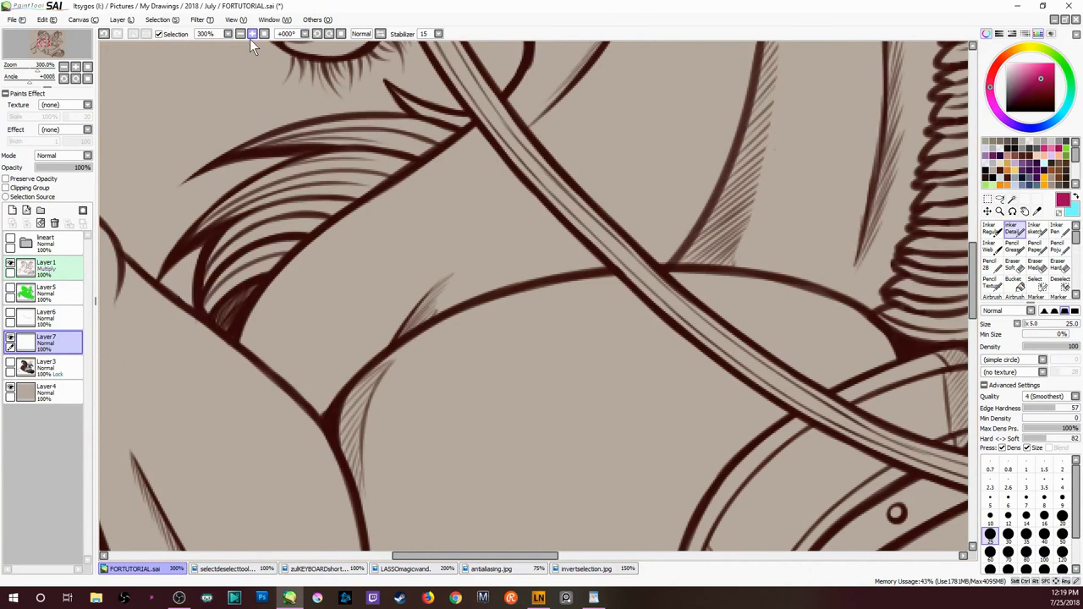
Step: Paint magenta strokes into the gaps between line-art strands near the mane
left_click_drag(288, 169, 211, 304)
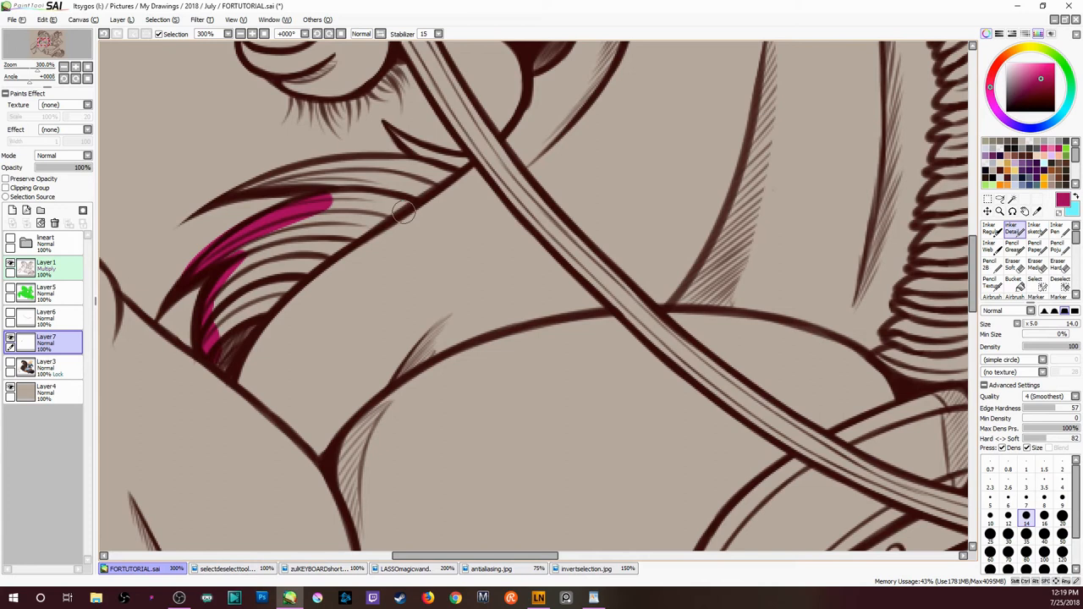
left_click(240, 34)
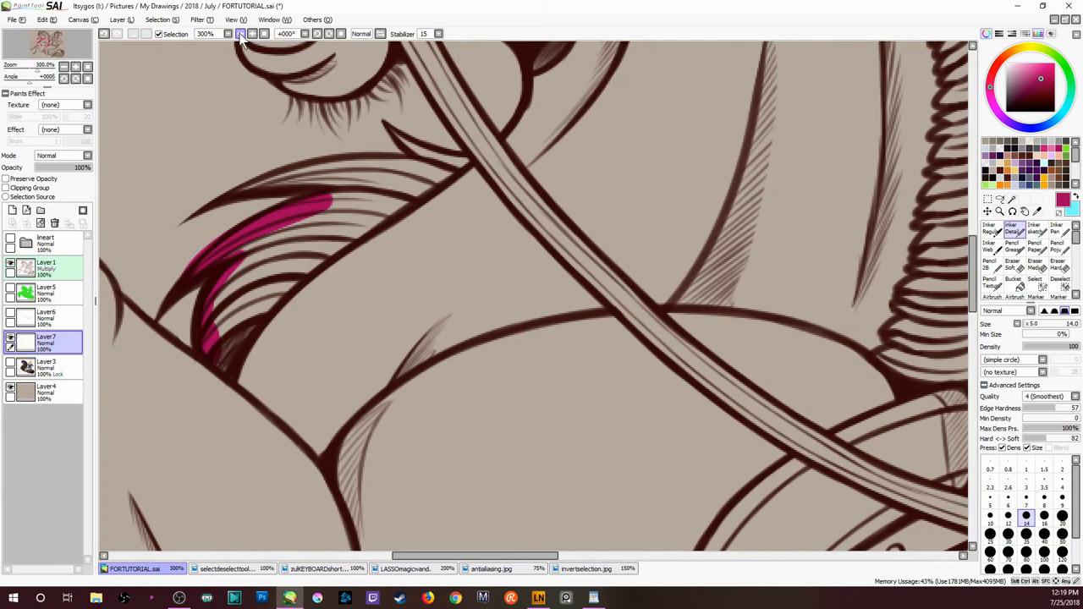